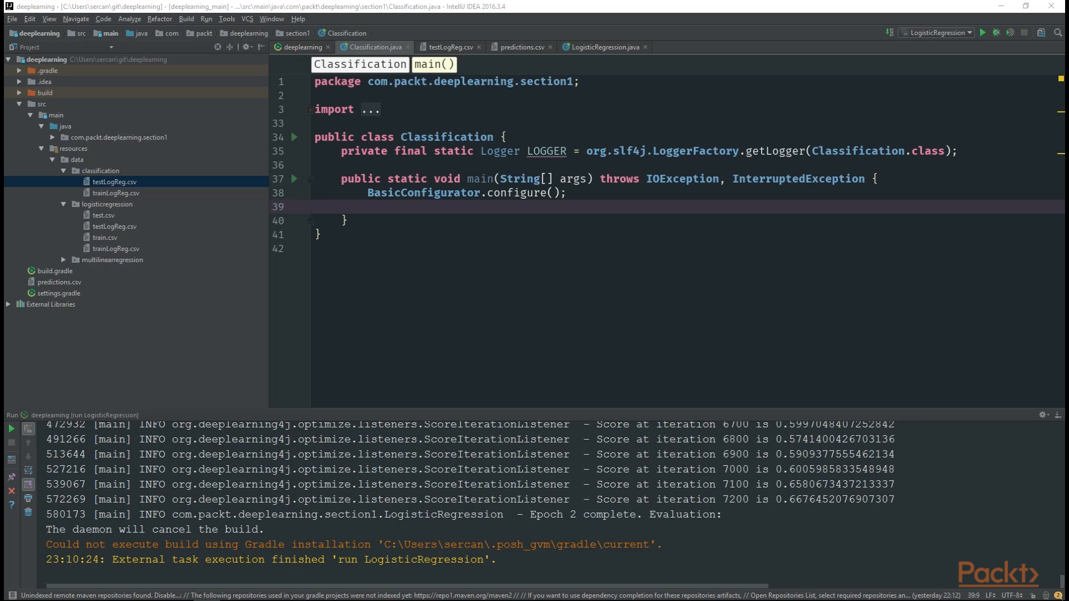
mouse_move(564, 219)
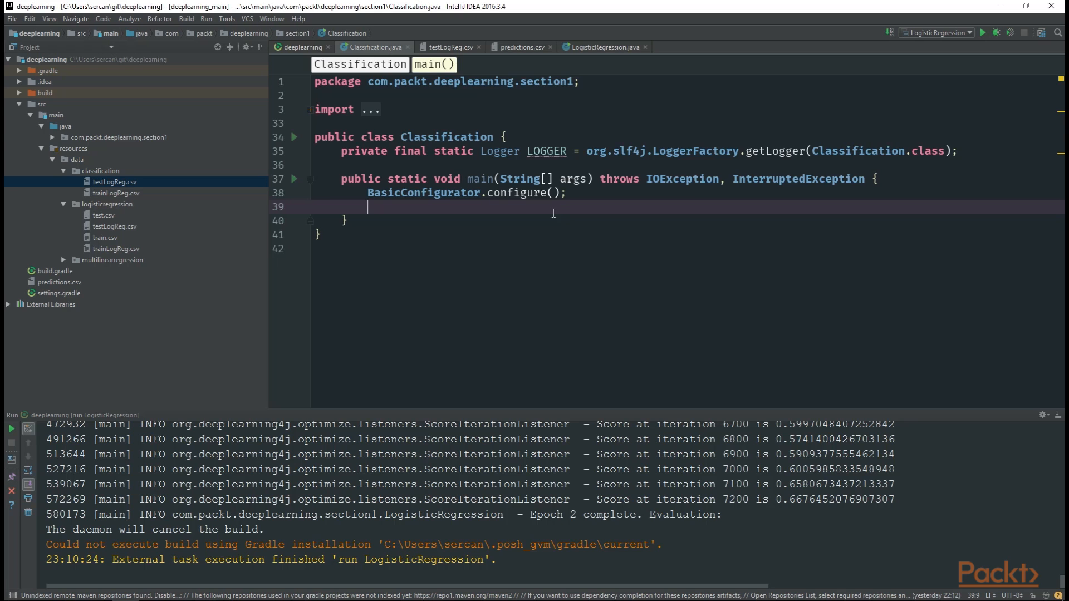
Create a NormalizerMinMaxScaler(0, 1) normalizer and begin a new CSVRecordReader for training
type("new NormalizerMinMaxScaler(0,1);")
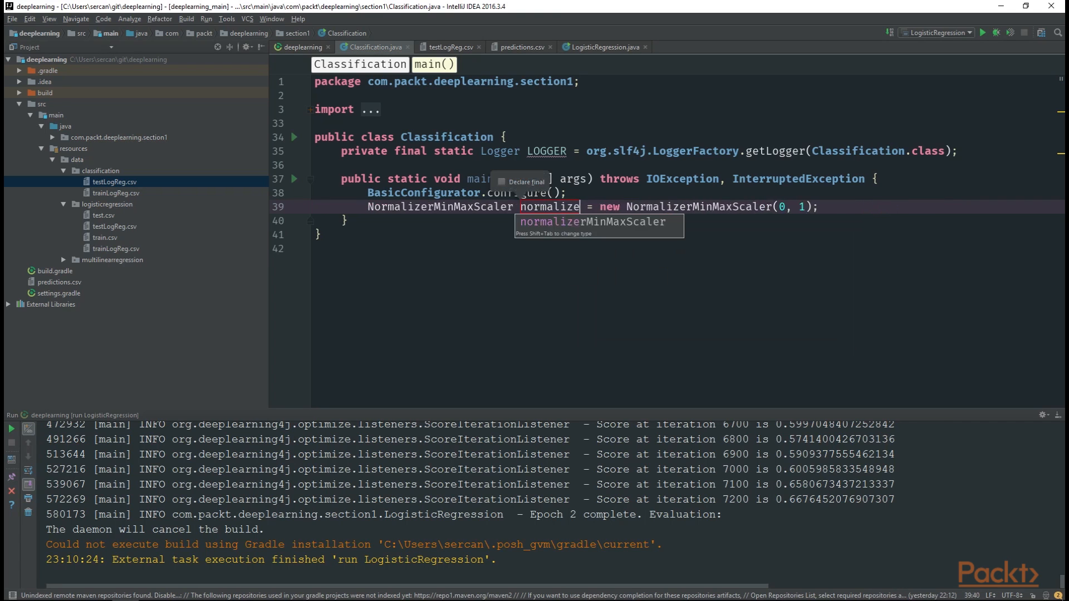
type("r")
key("enter")
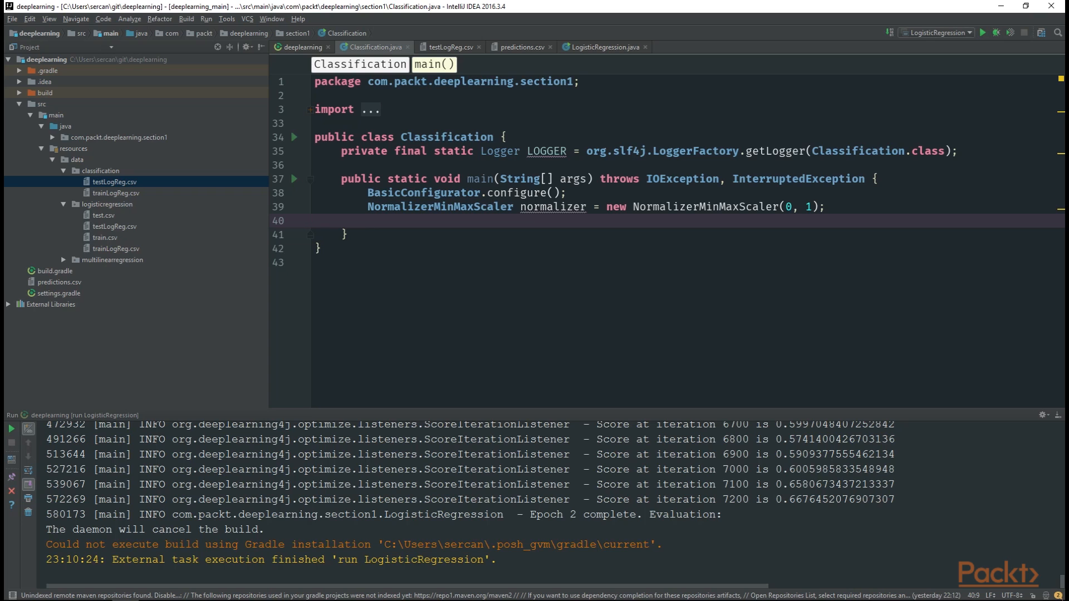
type("new CSVRecordReader()")
type("trainReader.initialize(new File);")
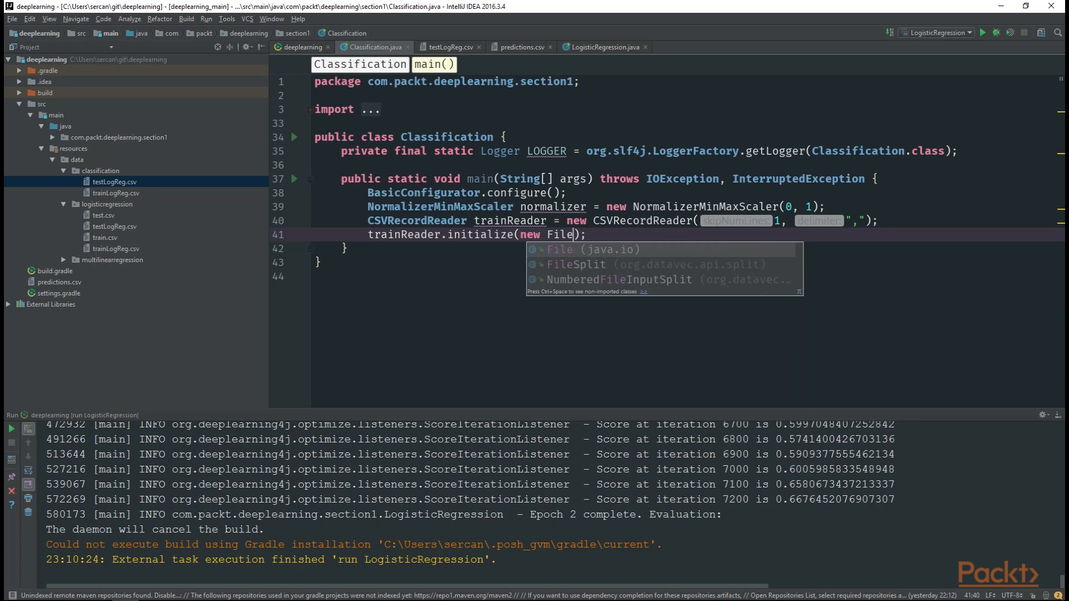
Finish the training reader's initialize call with a FileSplit pointing at train.csv
left_click(576, 265)
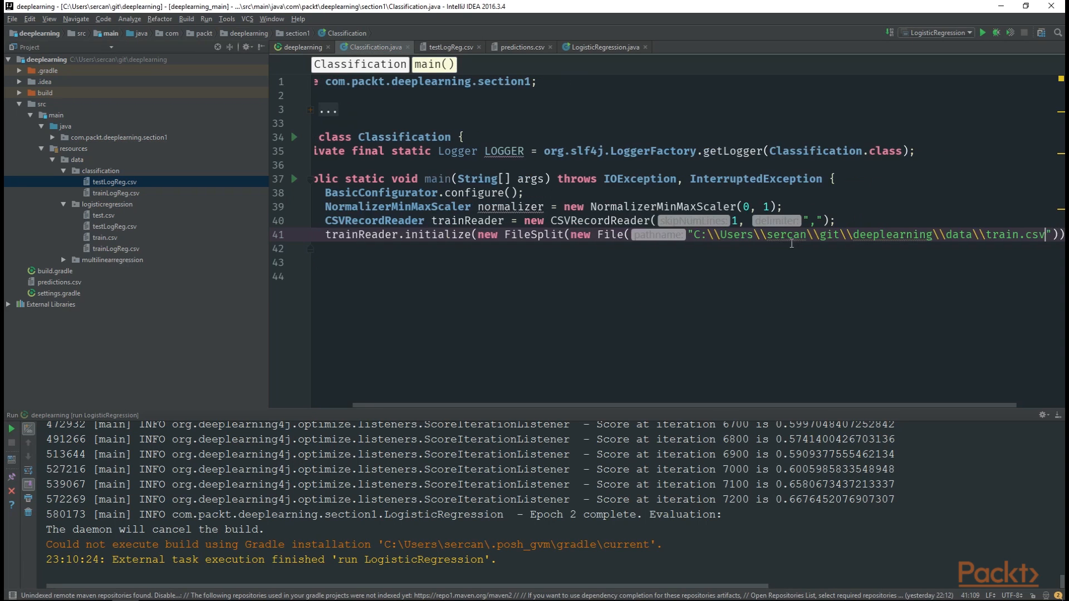
scroll("right", 3)
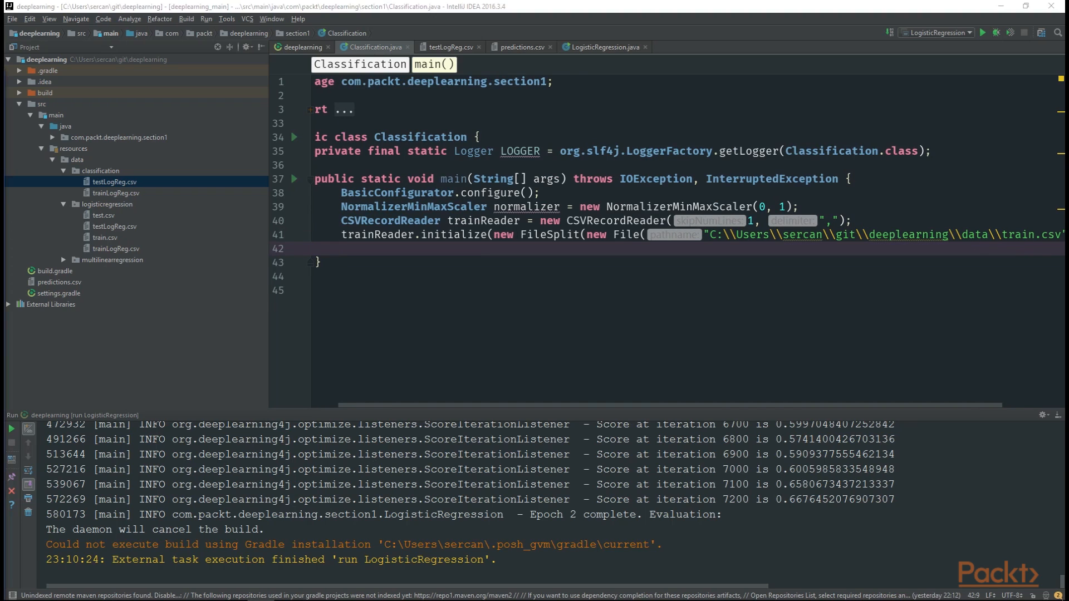
mouse_move(335, 309)
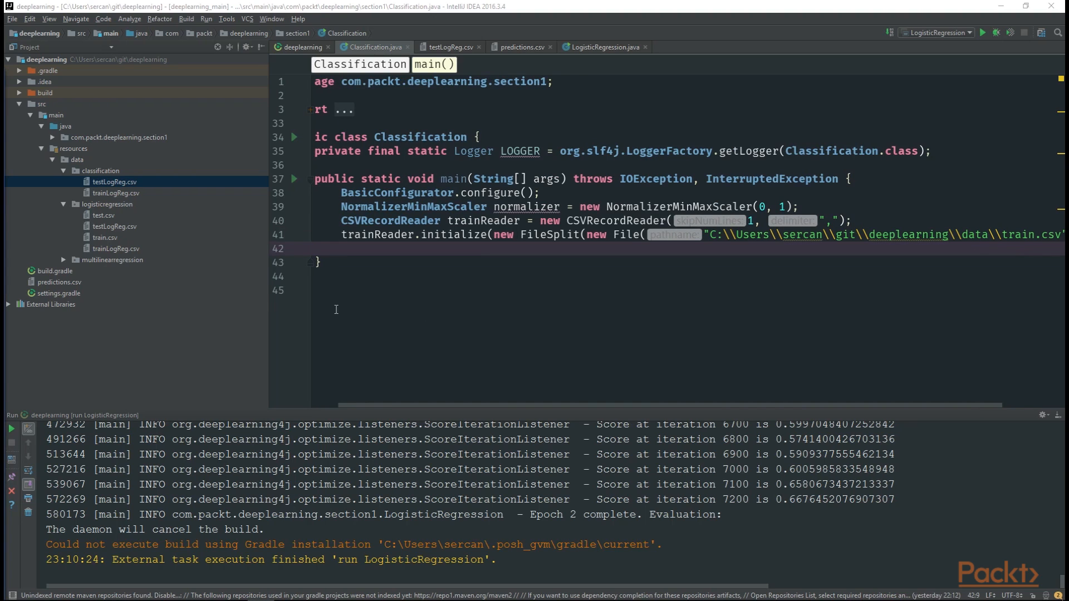
mouse_move(409, 257)
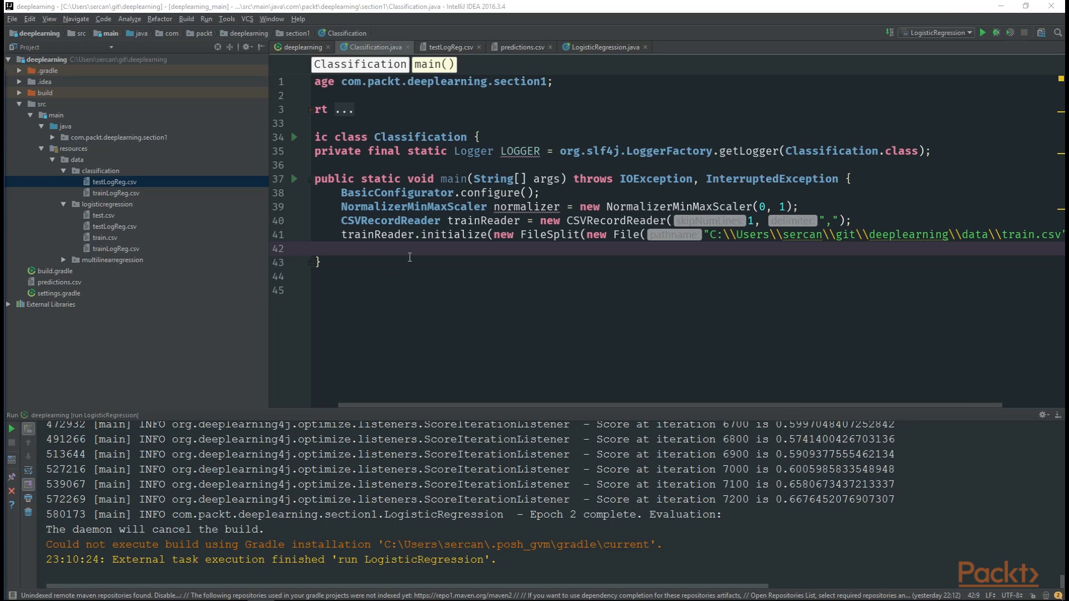
mouse_move(430, 221)
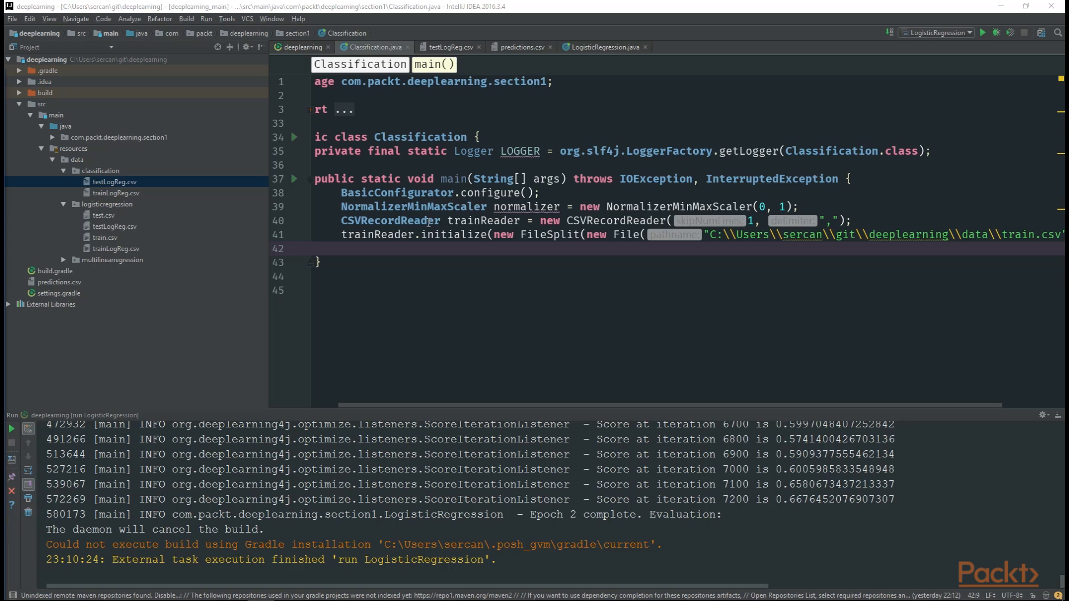
left_click(404, 249)
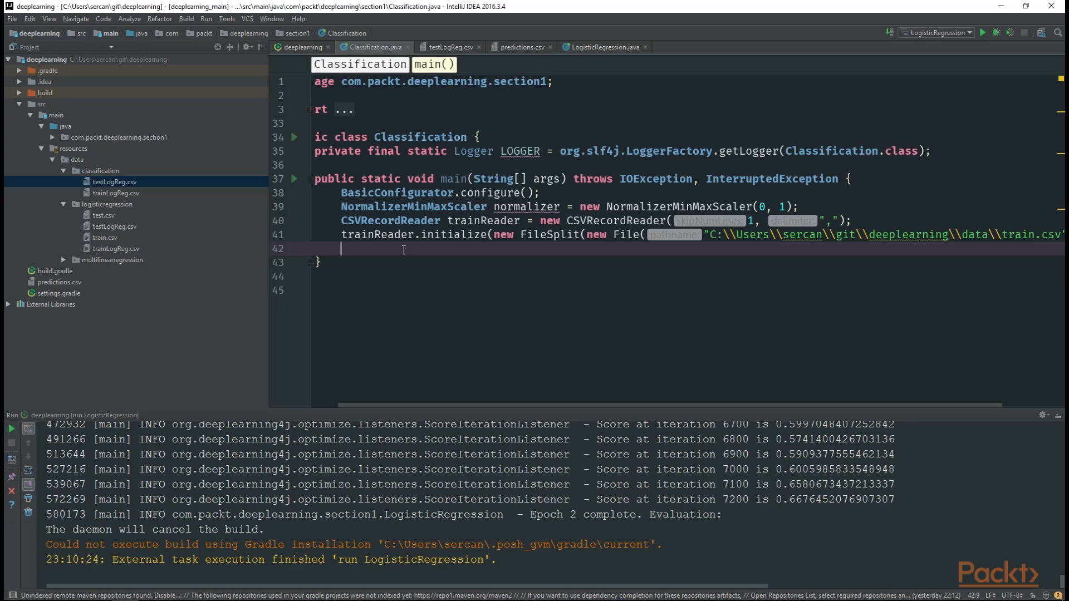
Create RecordReaderDataSetIterators for train and test, set the normalizer preprocessor, and fit it on trainIter
type("new RecordReaderDataSetIterator();")
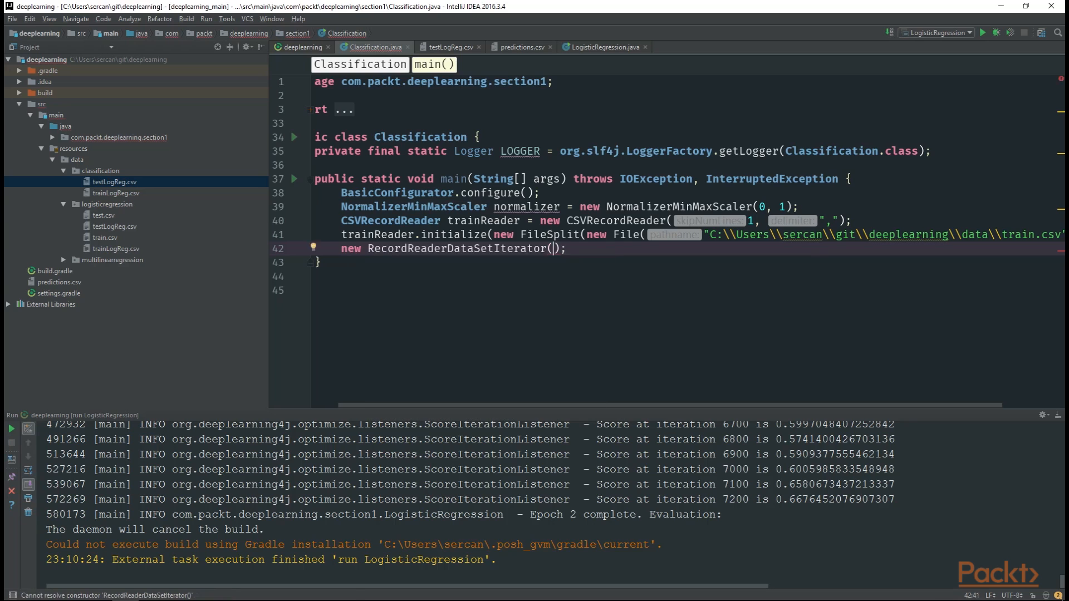
type("trainReader,new SelfWritableConverter(),")
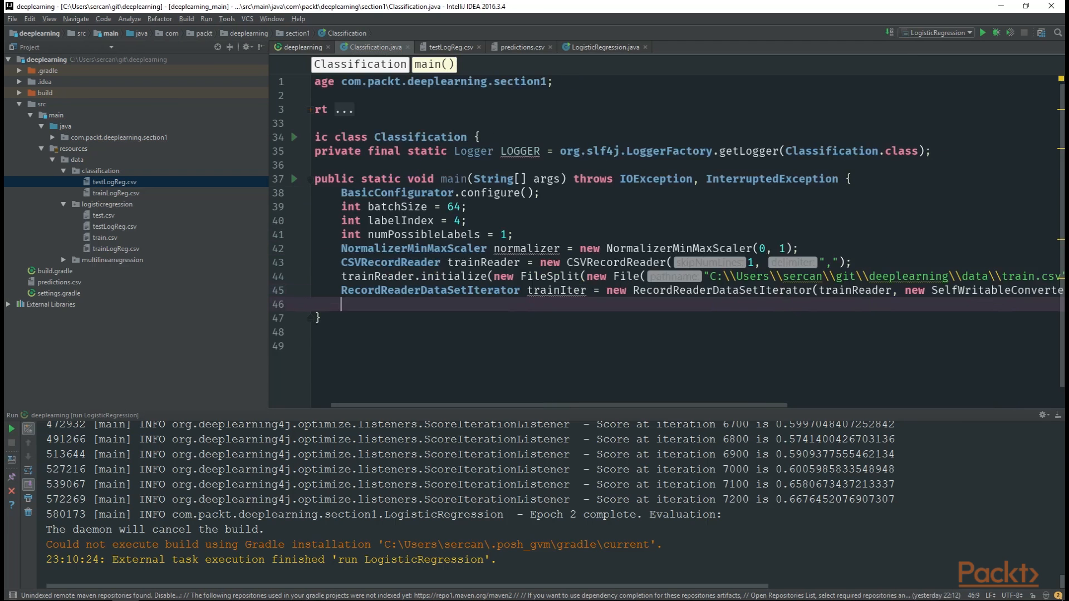
mouse_move(401, 308)
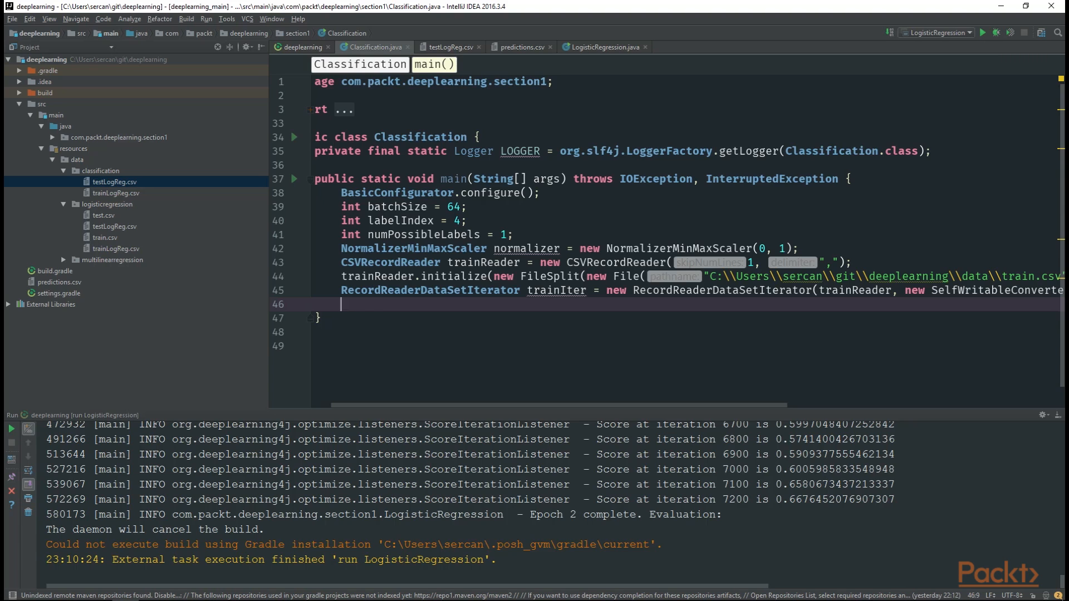
type("tra")
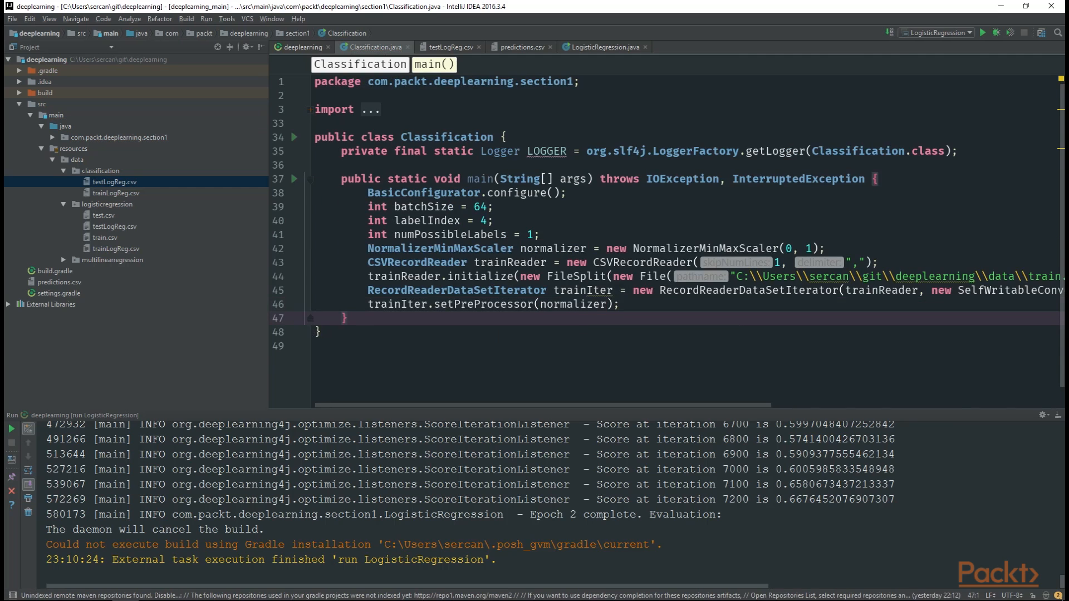
key("enter")
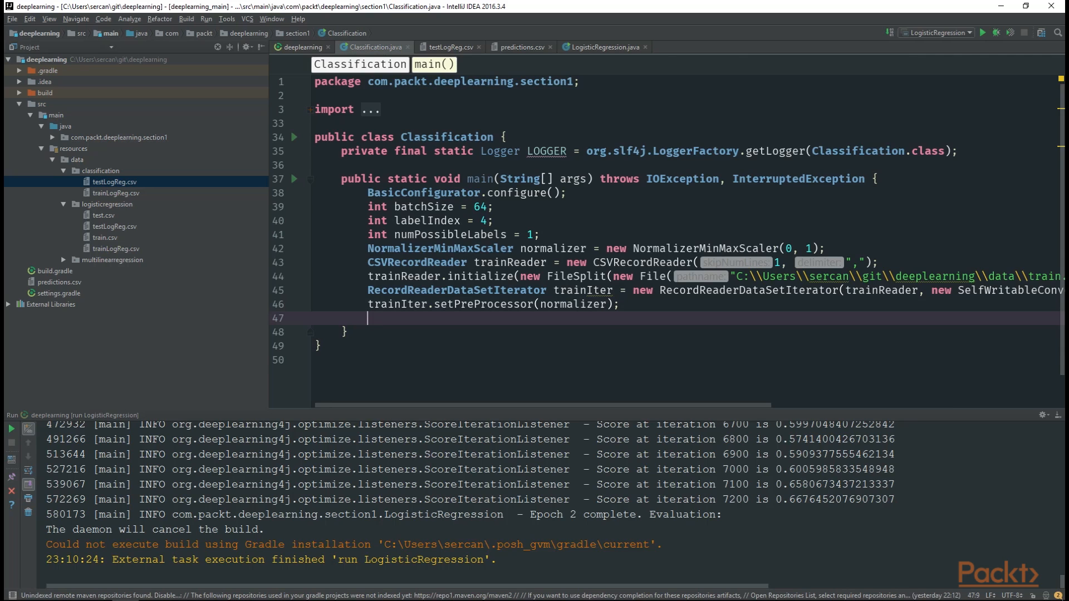
type("normalizer.fit(trainIter);")
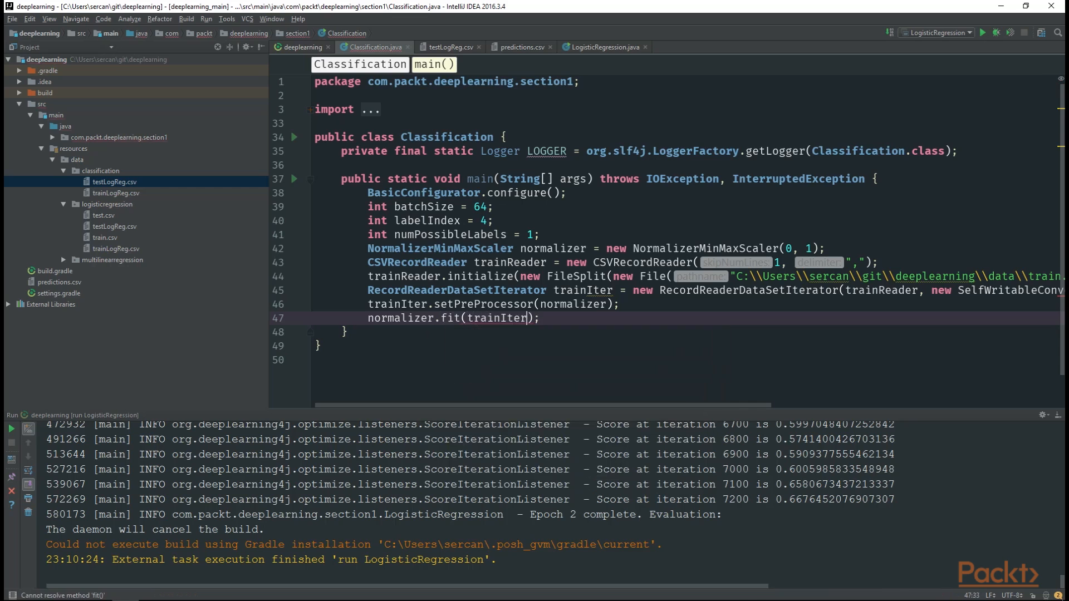
key("enter")
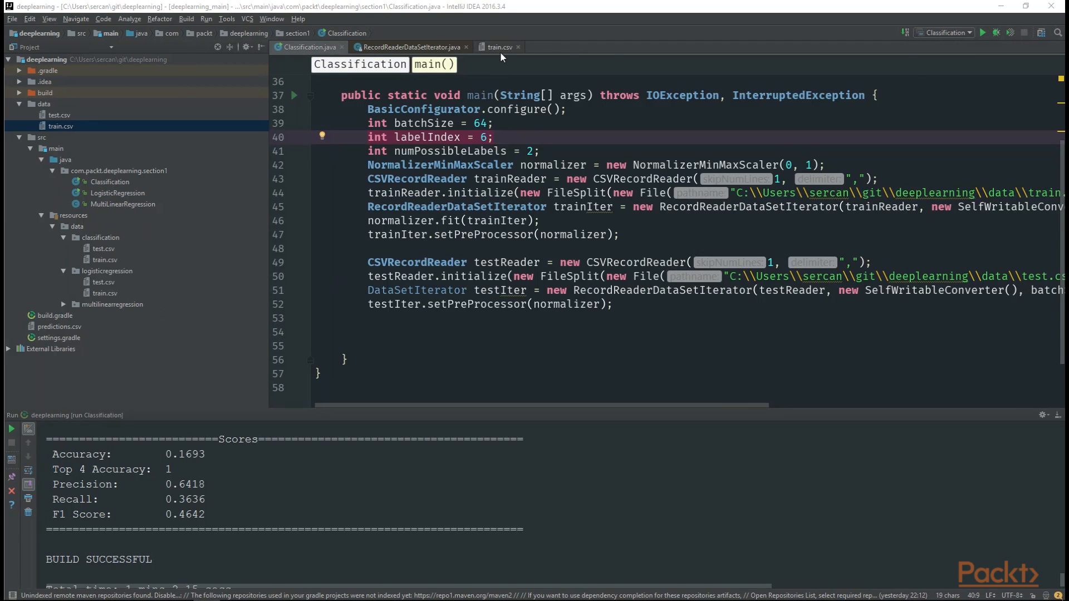
Check train.csv header columns against label index 6, returning to Classification.java with batchSize 1024
left_click(501, 47)
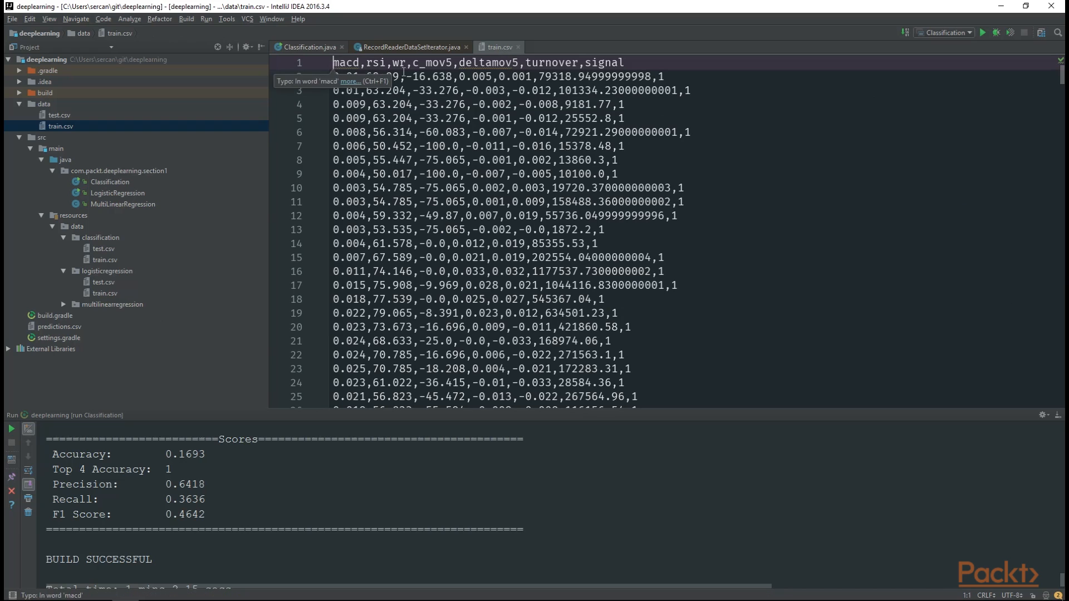
left_click(382, 62)
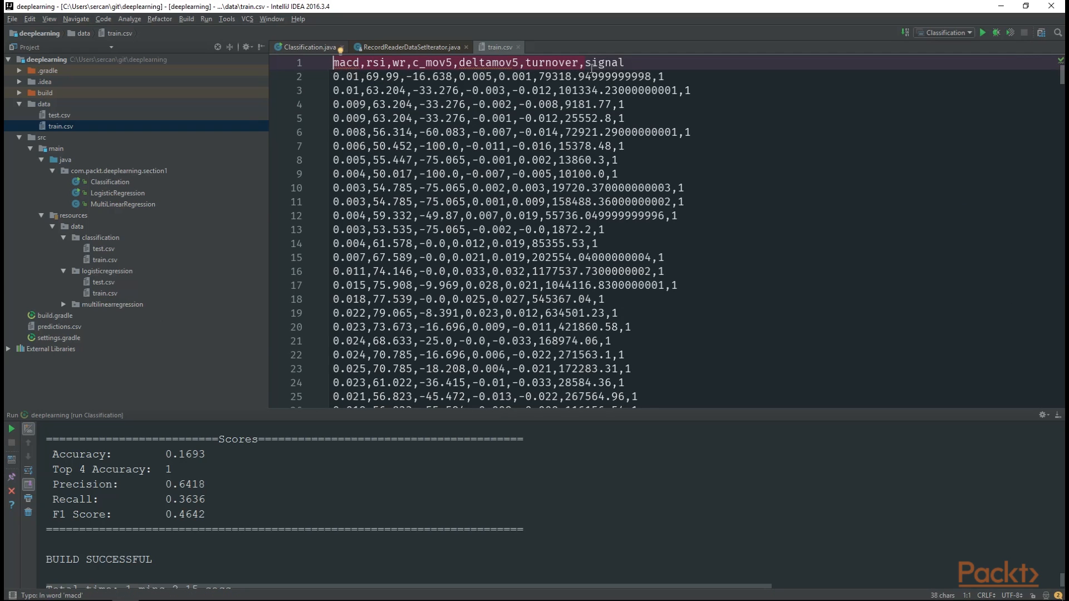
left_click(651, 76)
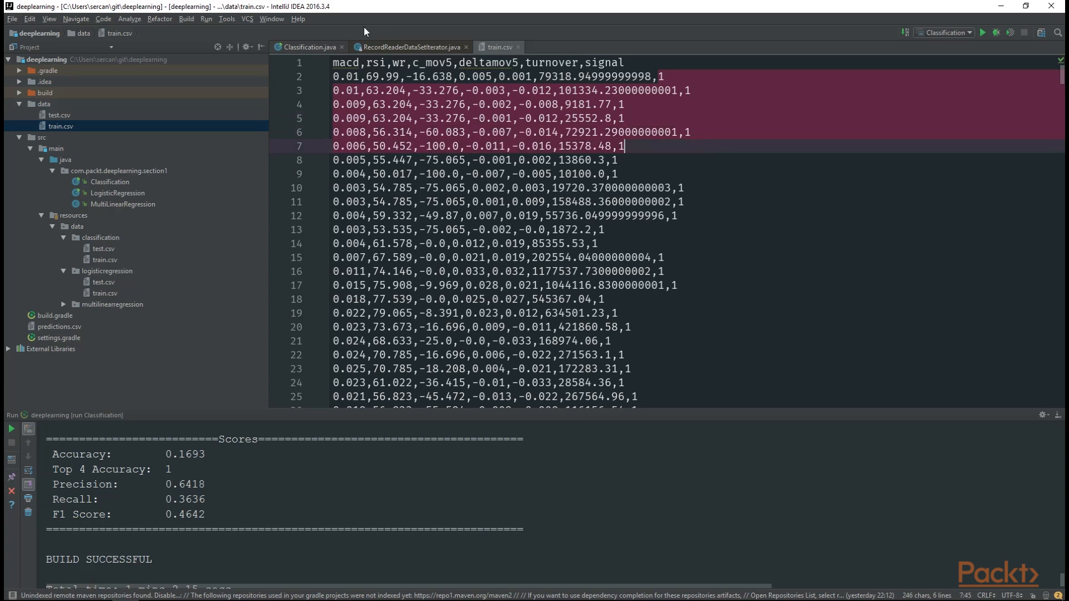
left_click(308, 47)
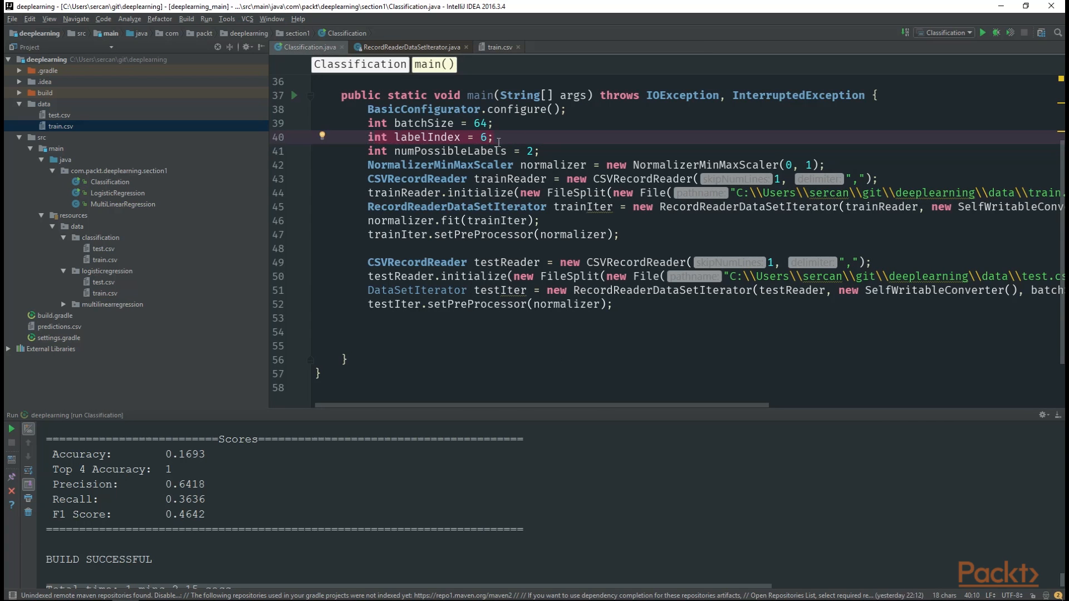
left_click(498, 46)
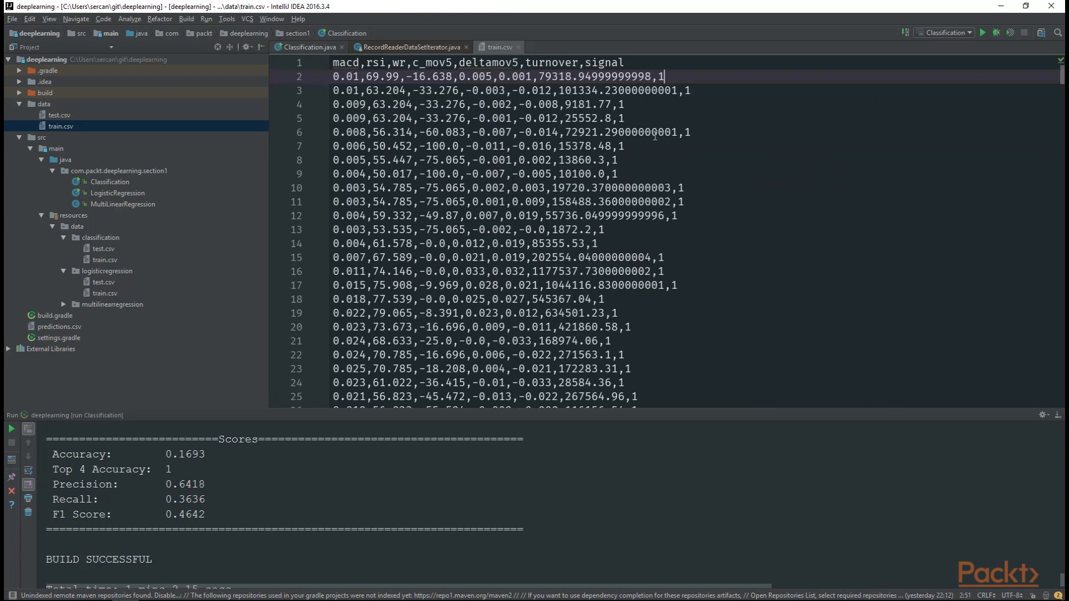
left_click(309, 46)
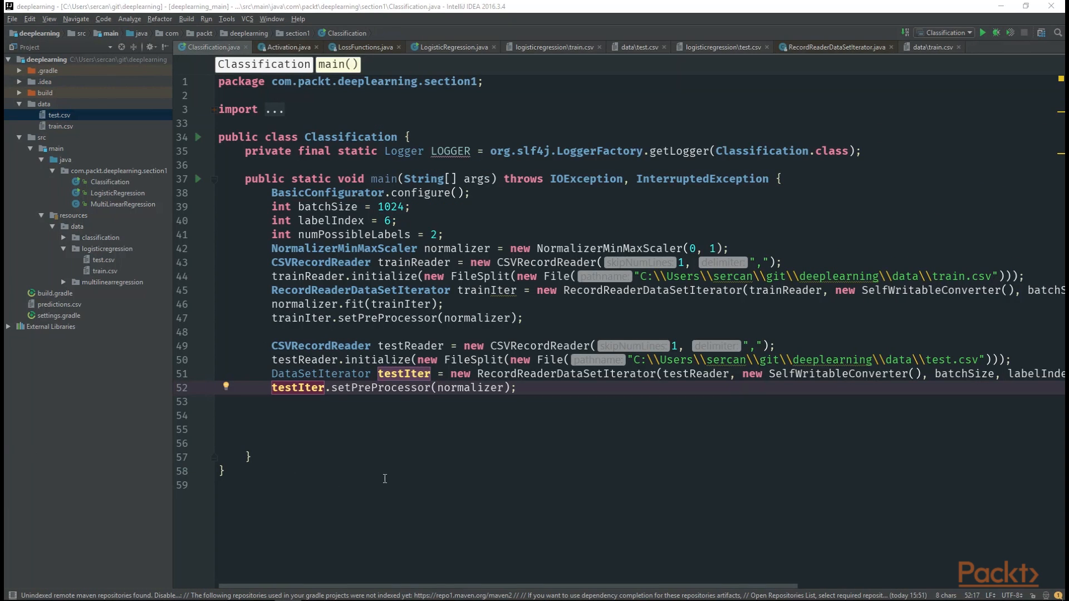
mouse_move(440, 447)
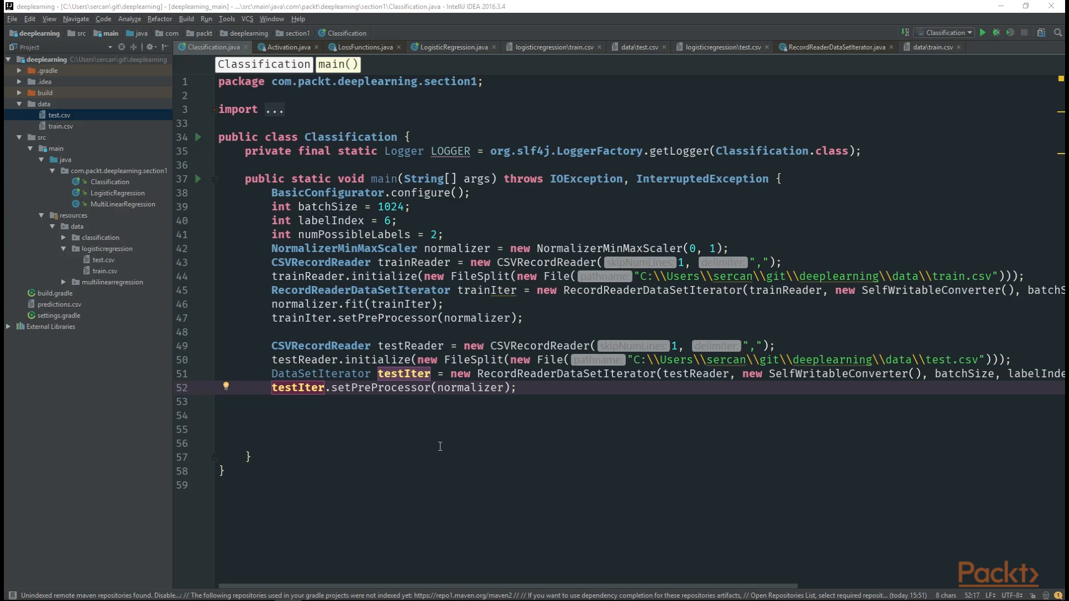
Add seed, learning rate and a MultiLayerNetwork with 32-unit ReLU DenseLayer, sigmoid output, SGD optimizer
left_click(440, 429)
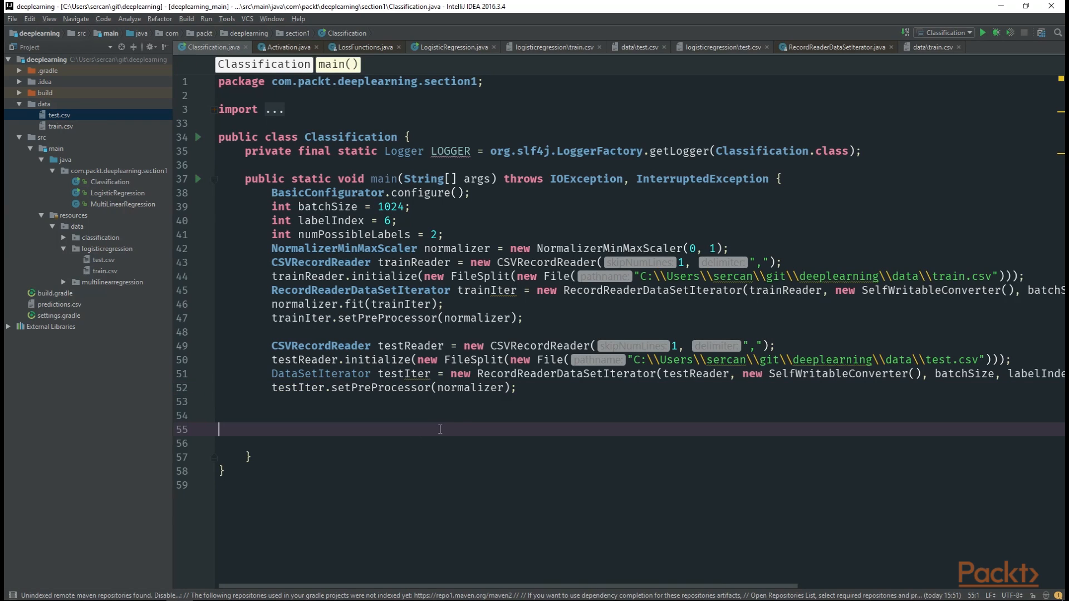
scroll("down", 3)
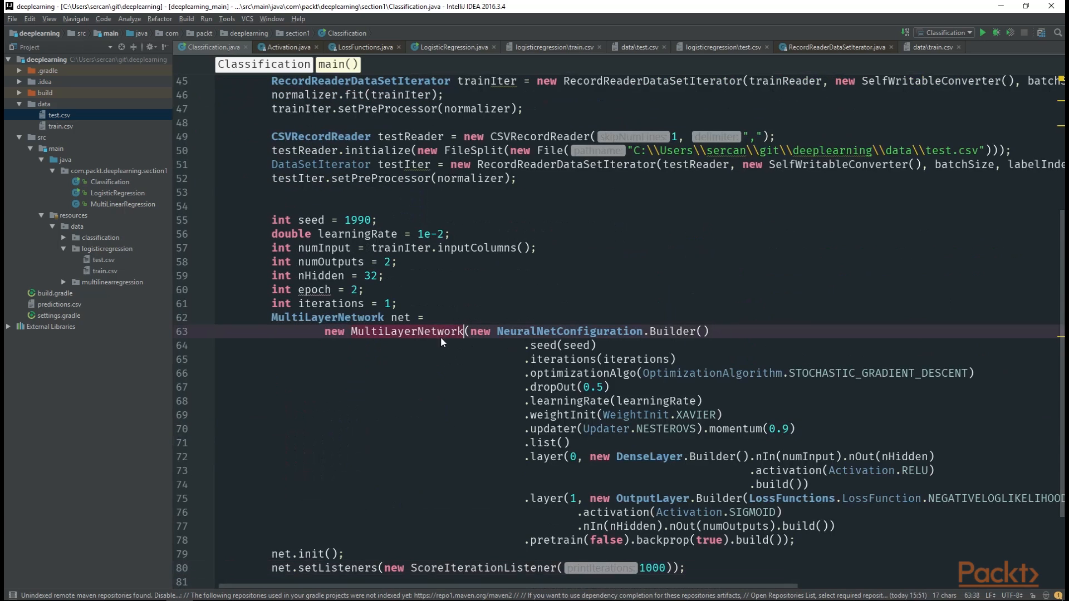
left_click(665, 456)
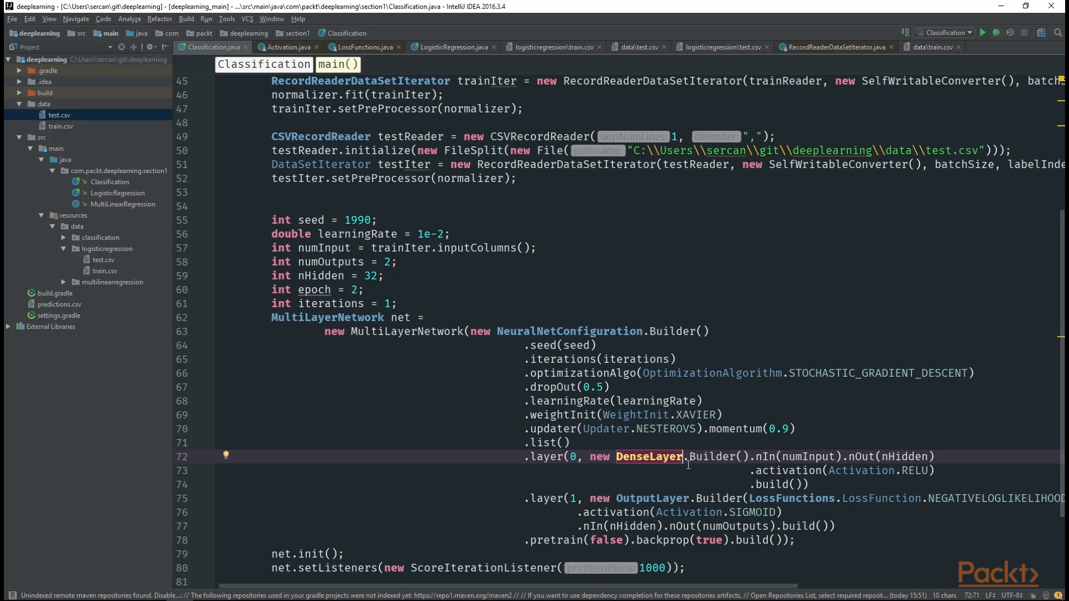
scroll("down", 3)
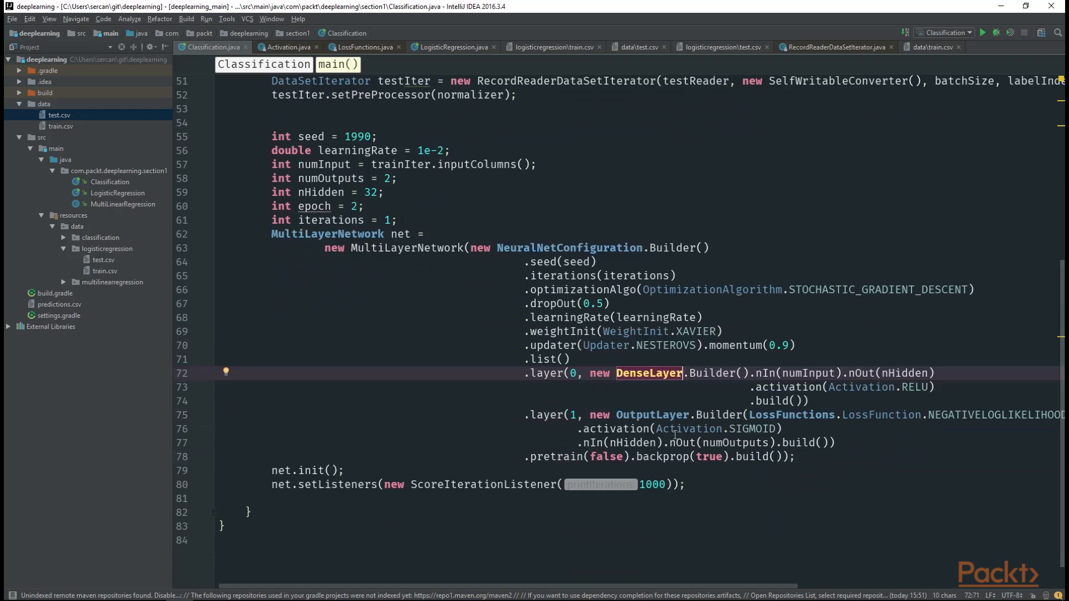
left_click(768, 289)
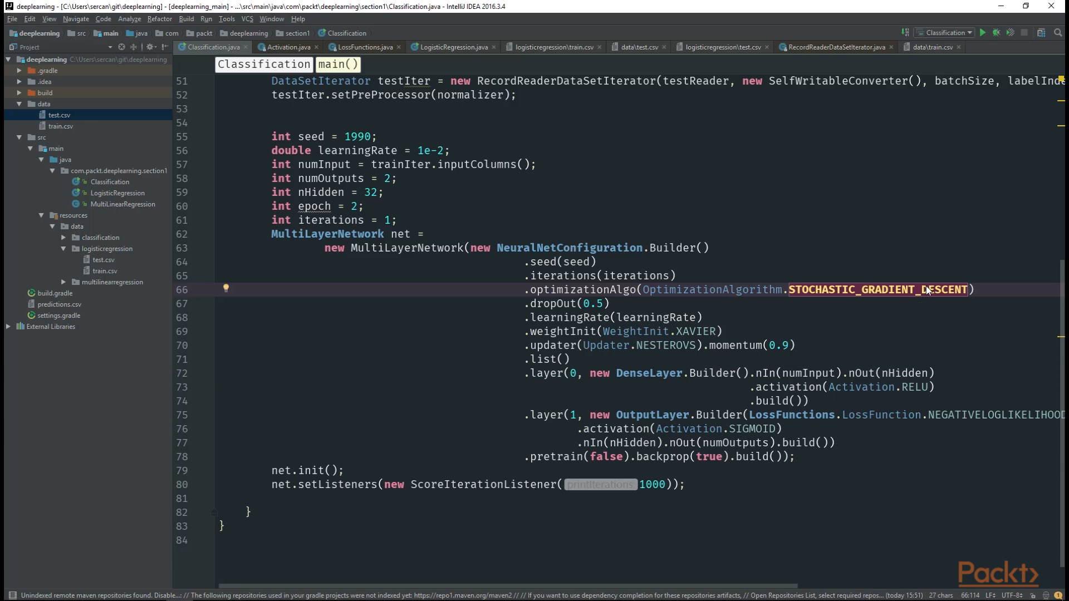
mouse_move(700, 298)
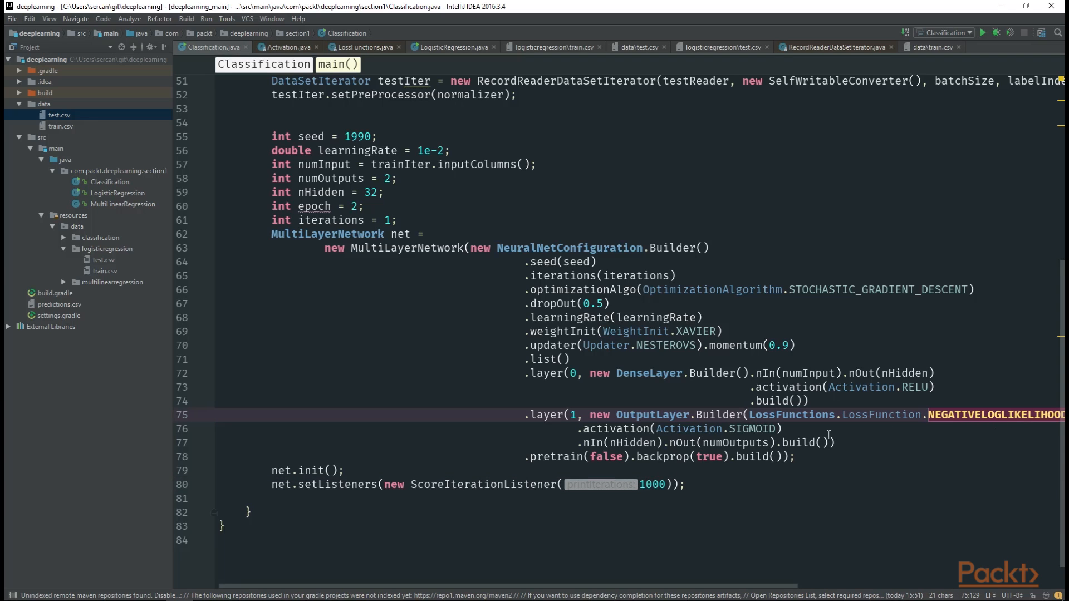
mouse_move(741, 483)
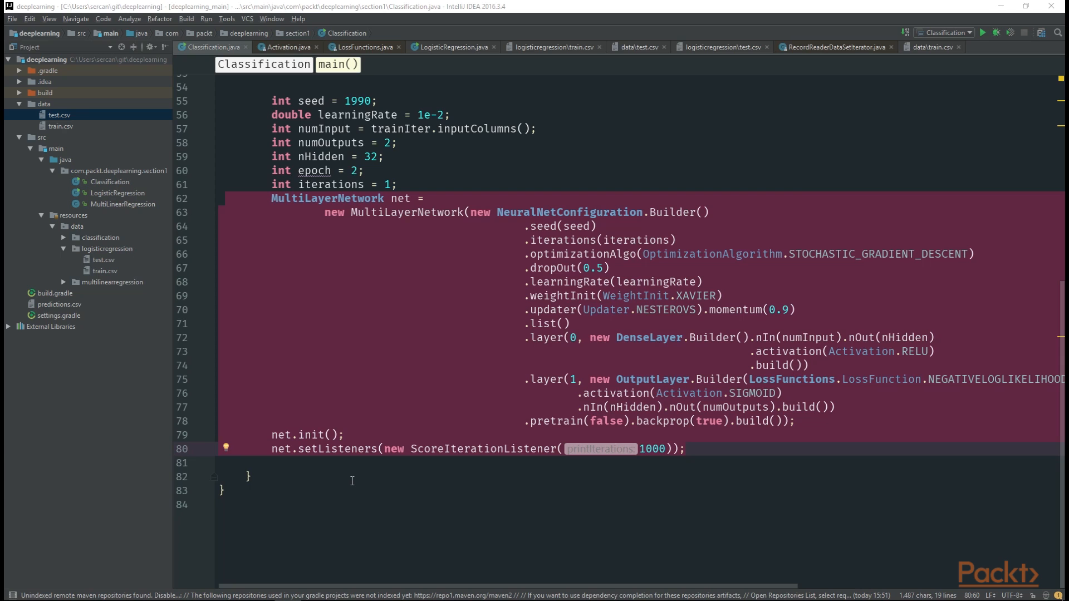
Paste the per-epoch fit and test-set Evaluation loop below net.setListeners
left_click(250, 476)
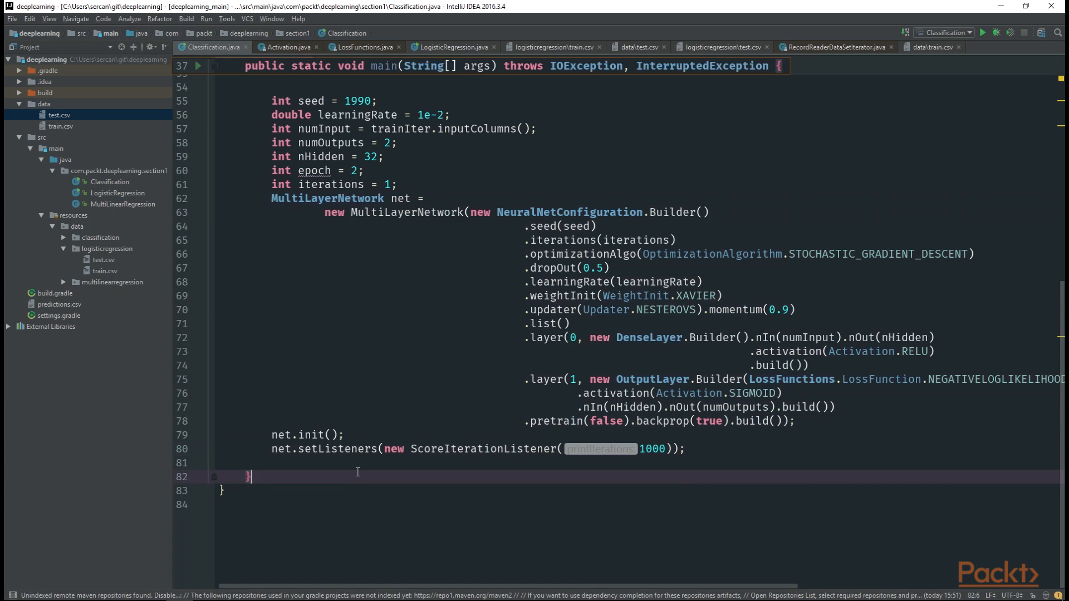
scroll("down", 3)
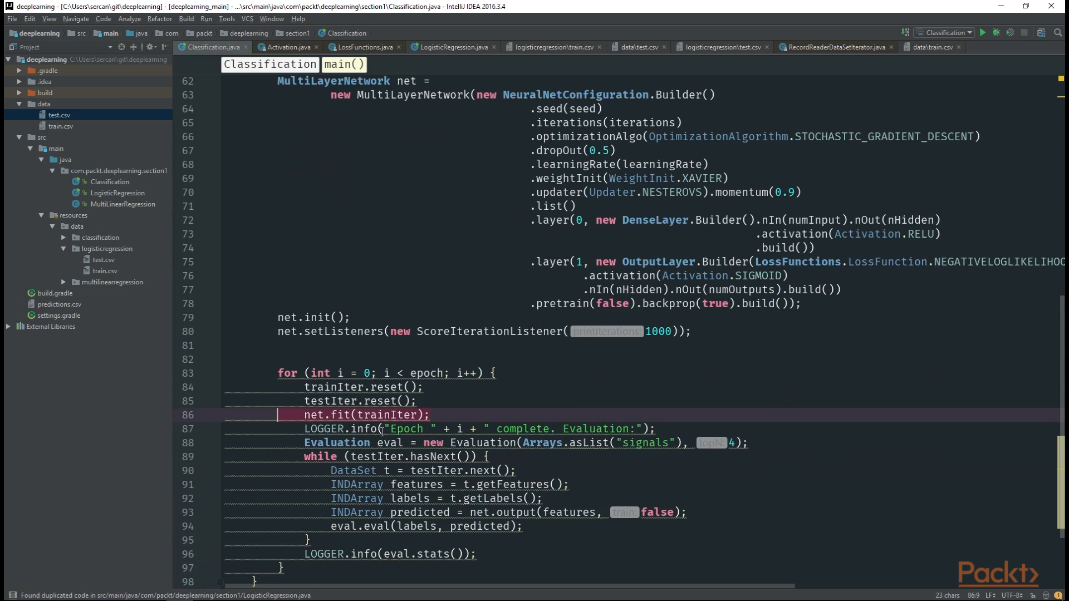
scroll("down", 3)
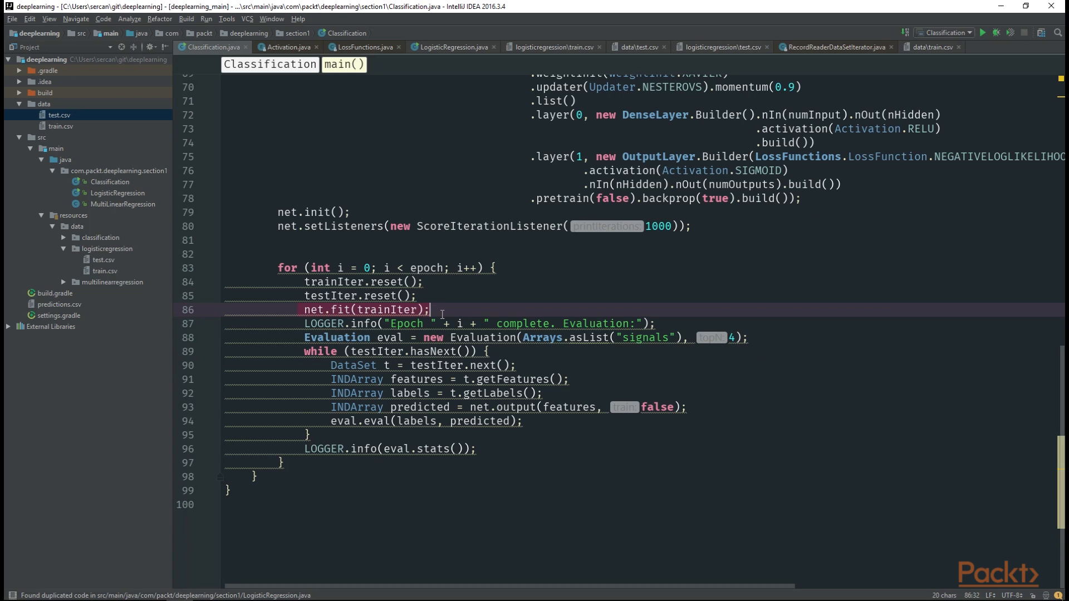
right_click(436, 310)
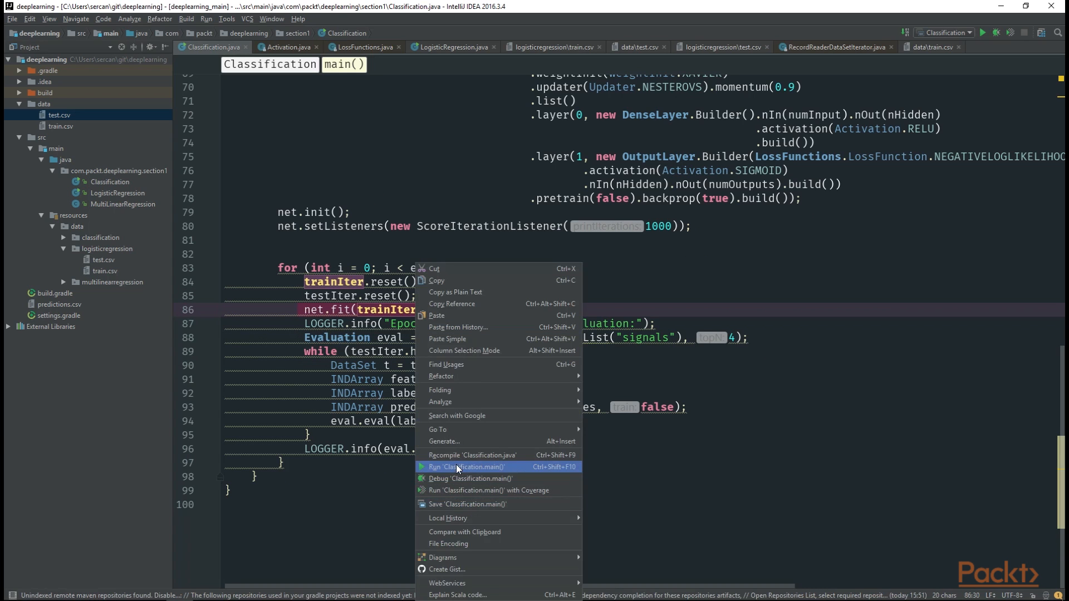
Run Classification.main(), getting accuracy 0.4652, precision 0.4654, recall 0.9993, F1 0.6351
left_click(465, 467)
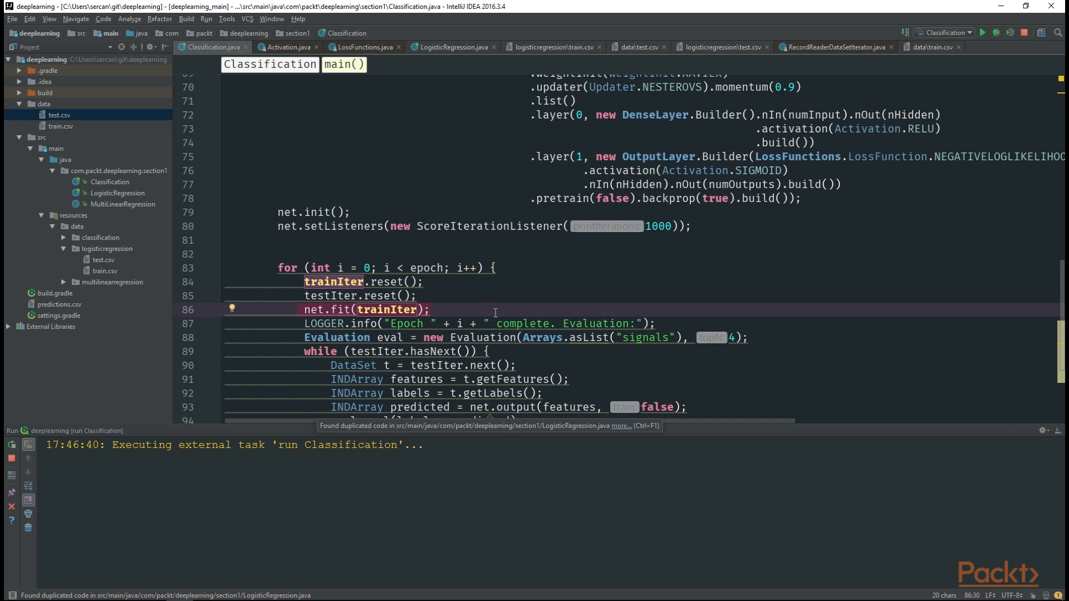
scroll("down", 3)
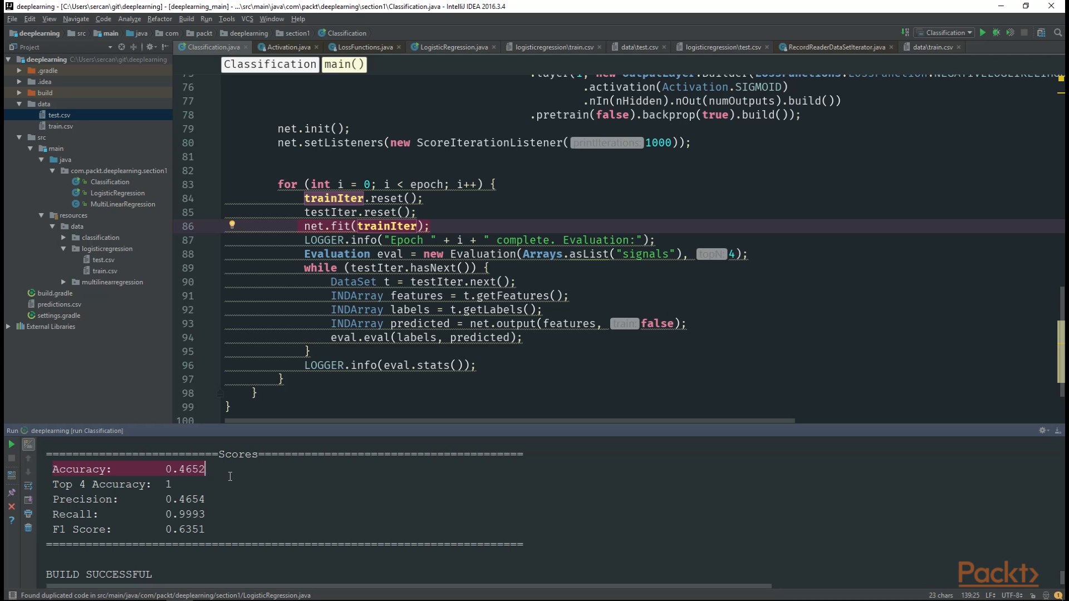
left_click(205, 469)
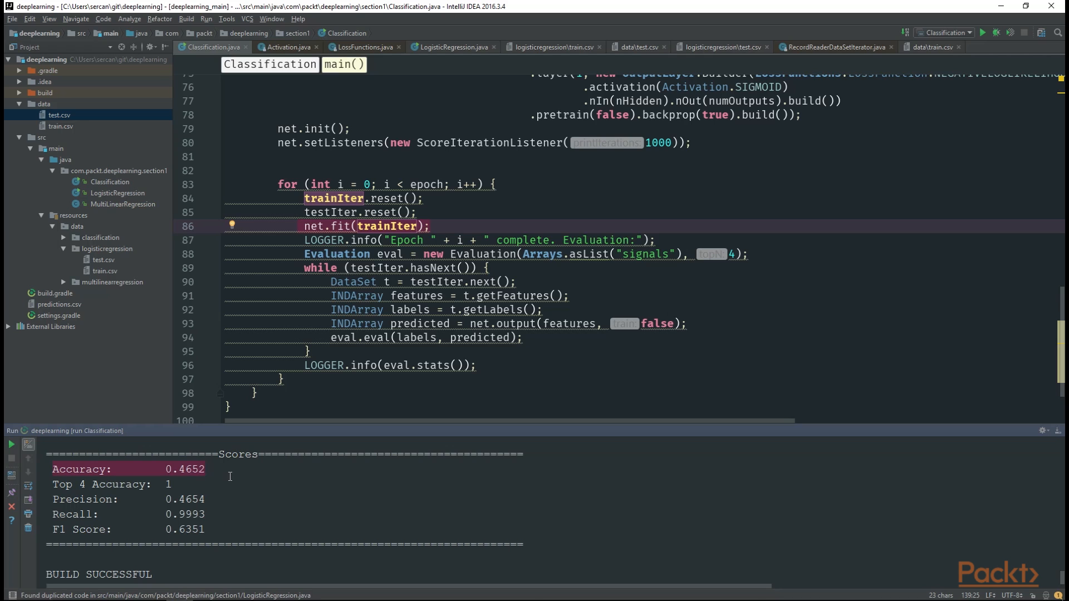
scroll("down", 3)
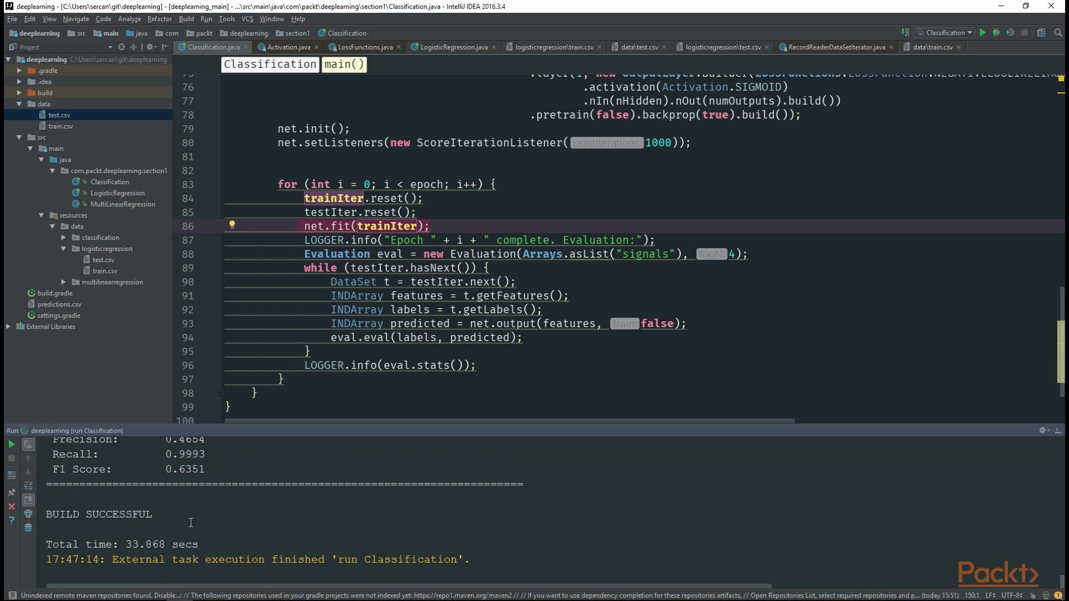